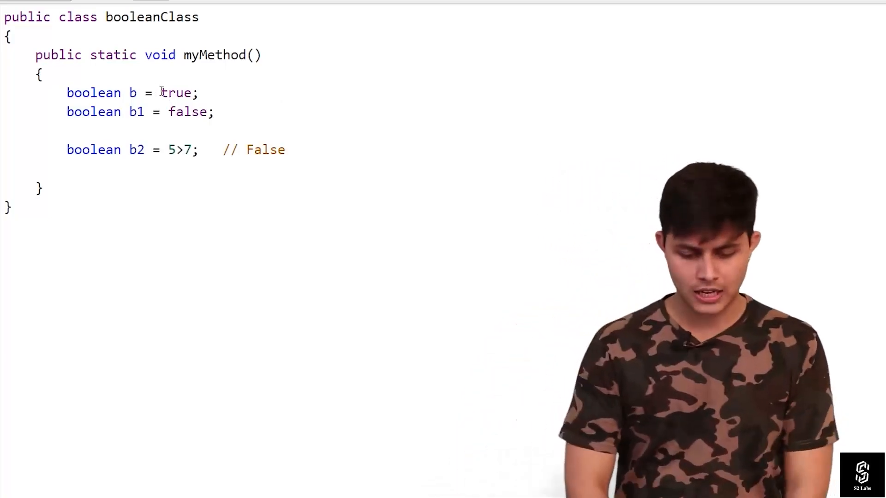
{"action": "double_click", "coordinate": [178, 93]}
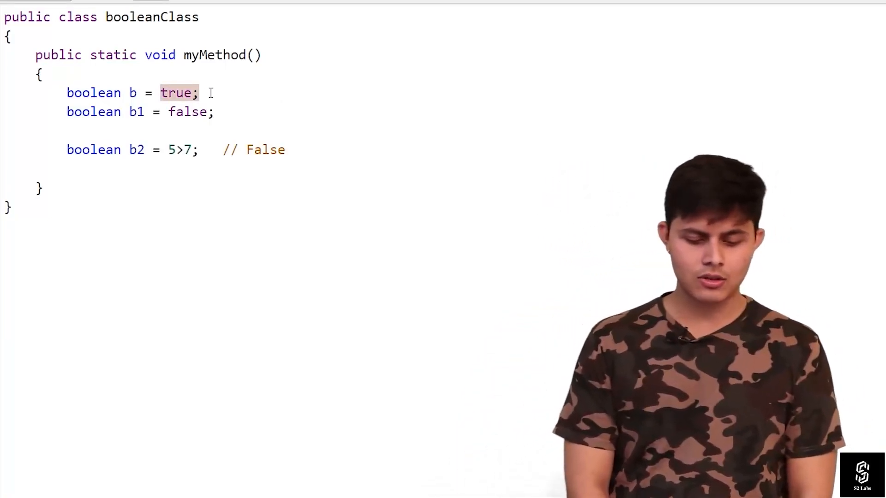